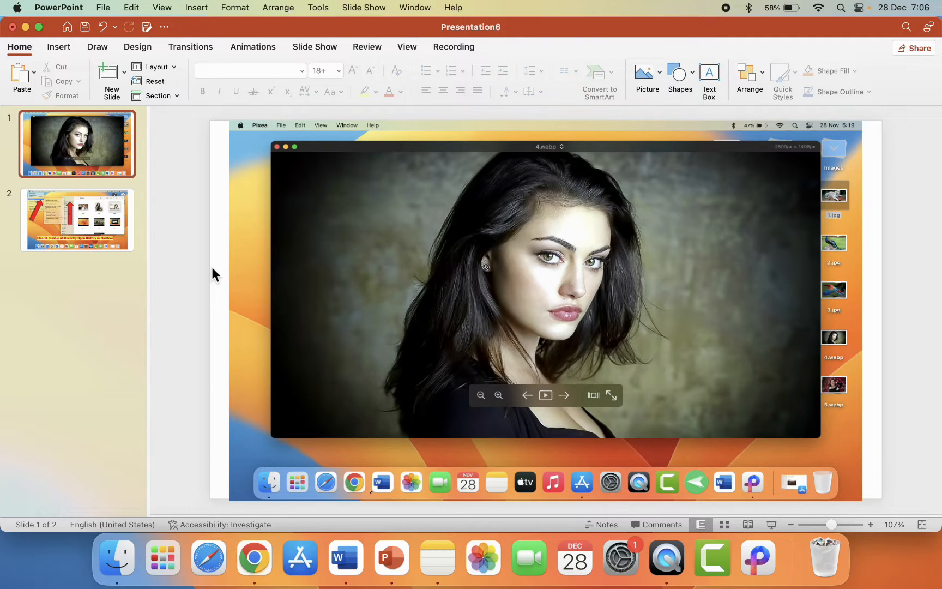
{"action": "mouse_move", "coordinate": [159, 277]}
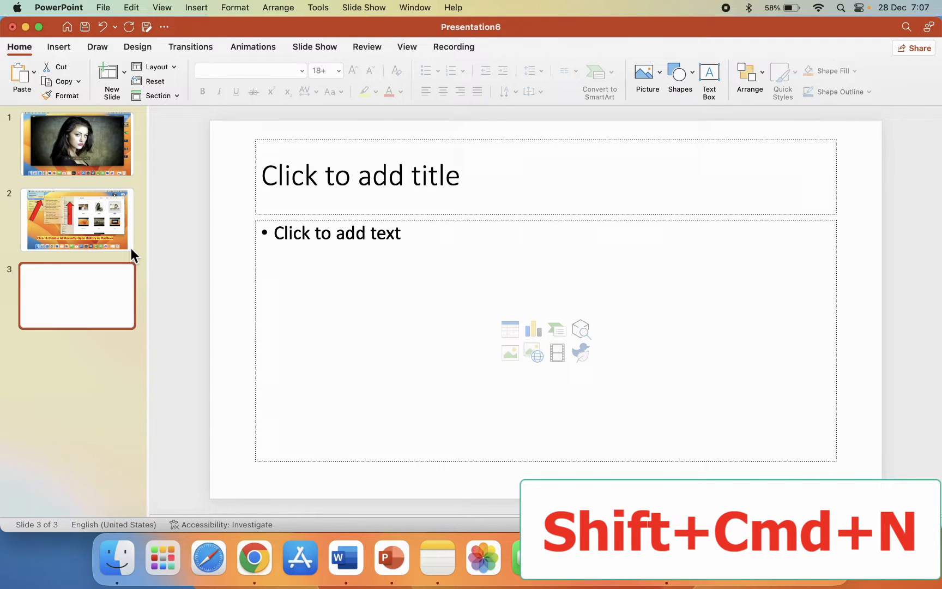
- Add two more blank title-and-content slides with Shift+Cmd+N
{"action": "key", "text": "shift+cmd+n"}
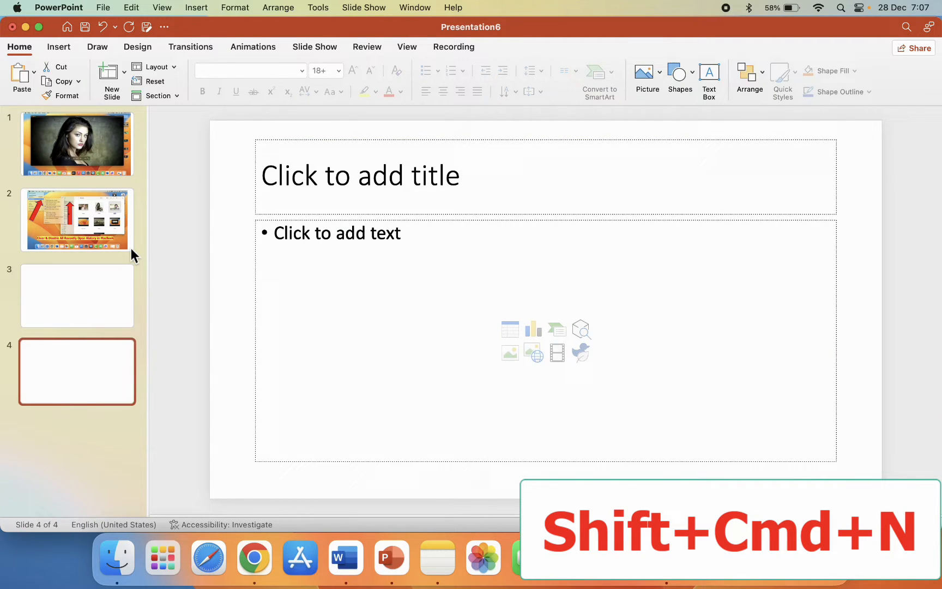
{"action": "key", "text": "shift+cmd+n"}
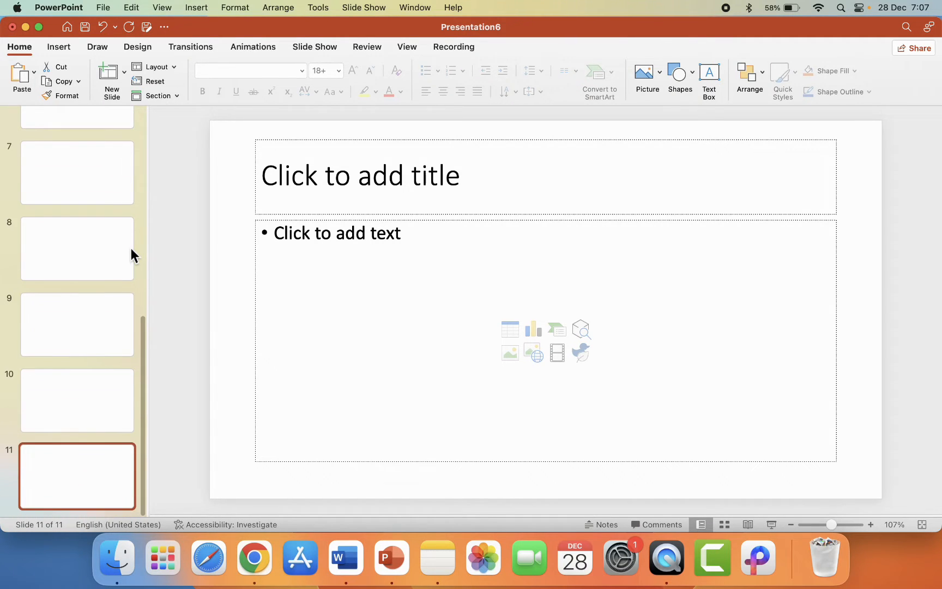
{"action": "mouse_move", "coordinate": [77, 248]}
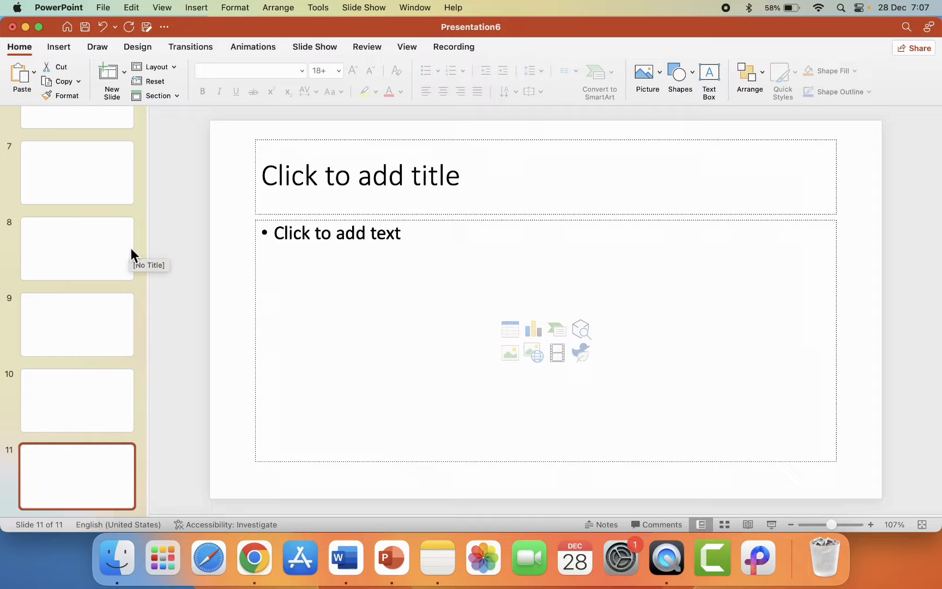
{"action": "mouse_move", "coordinate": [82, 469]}
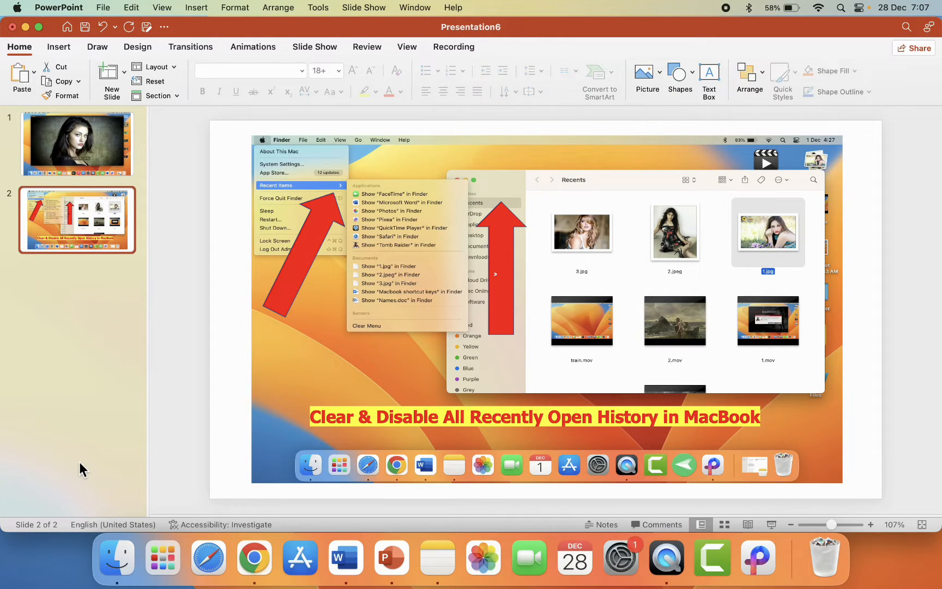
- Select slide 2 to work on its image and arrow objects
{"action": "left_click", "coordinate": [111, 78]}
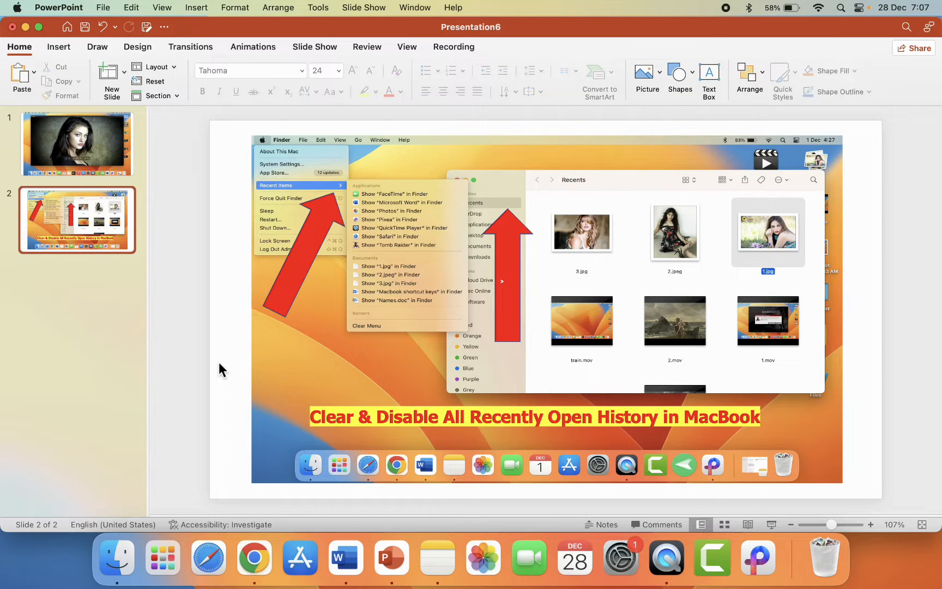
- Select all objects on slide 2 with Cmd+A for grouping
{"action": "key", "text": "cmd+a"}
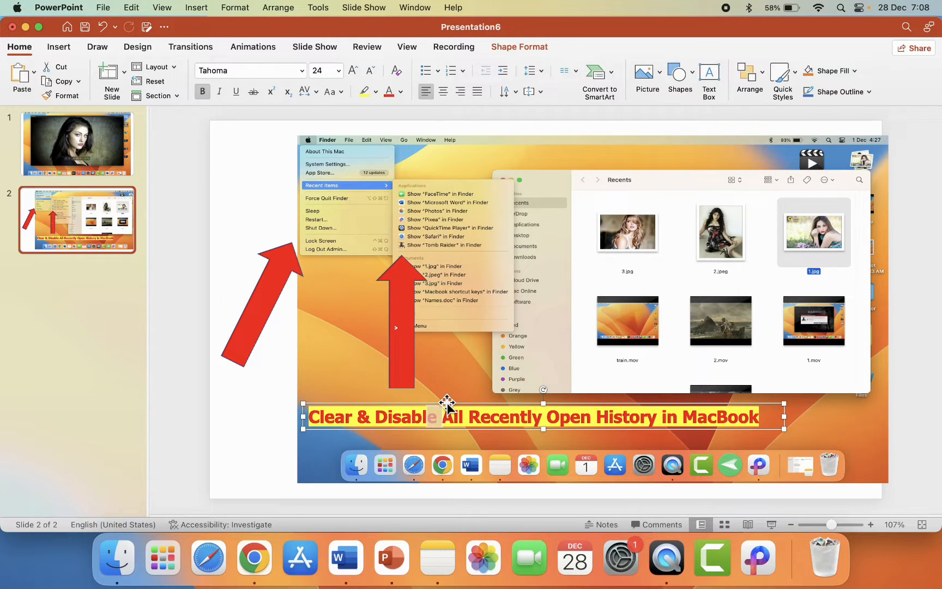
{"action": "mouse_move", "coordinate": [766, 39]}
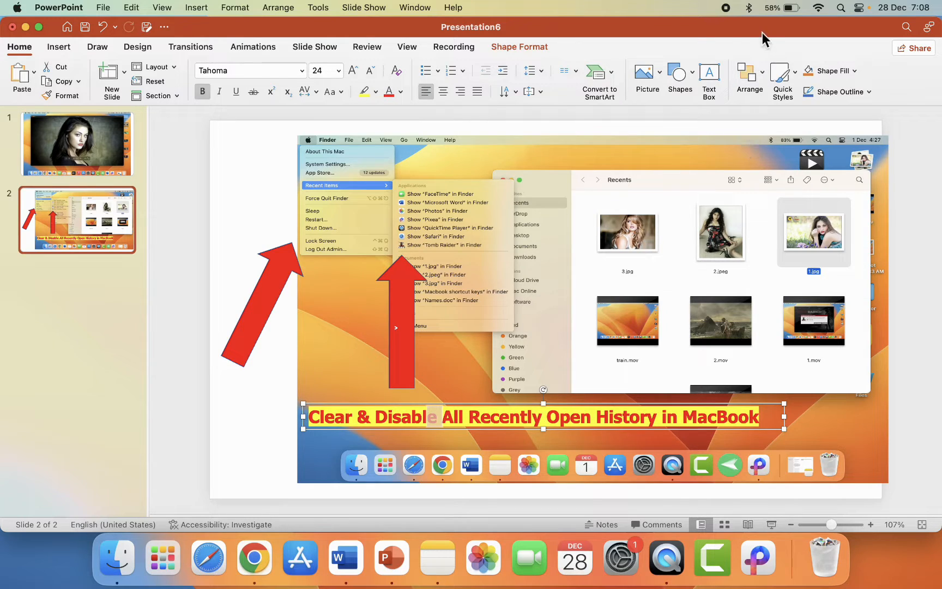